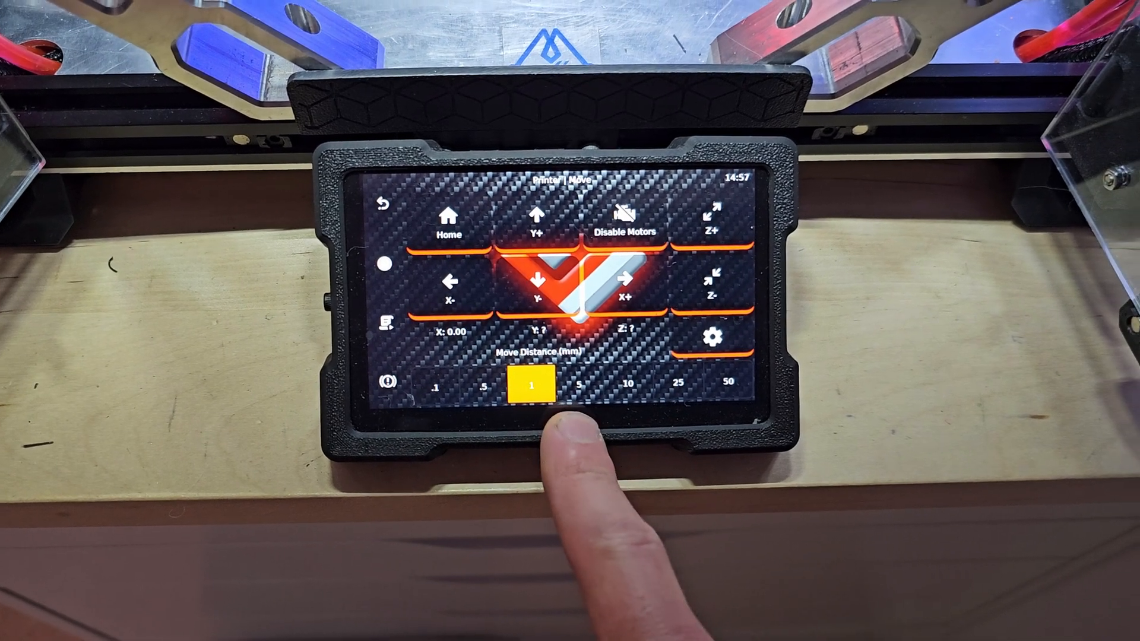
Step: Disable the printer motors from the Move screen and confirm, leaving axis positions unknown
click(576, 385)
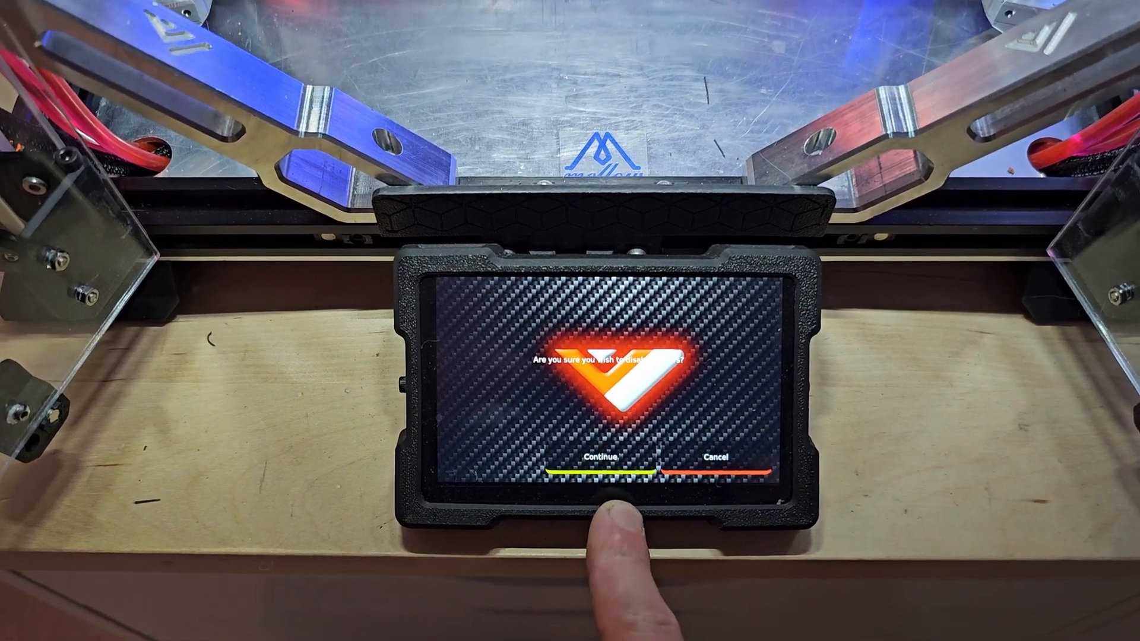
click(599, 456)
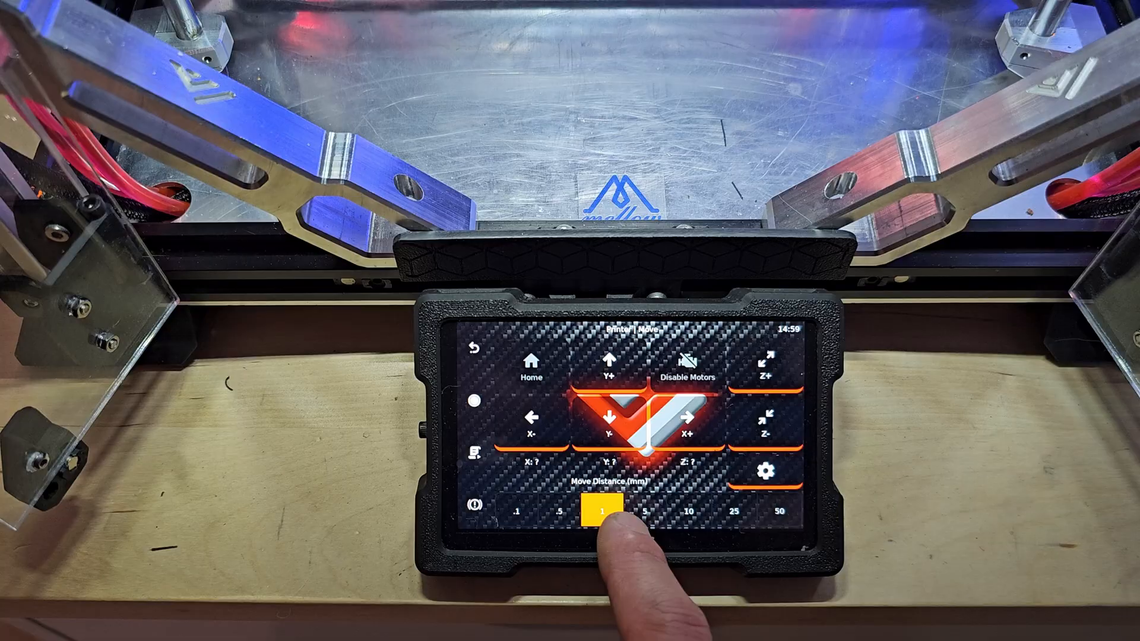